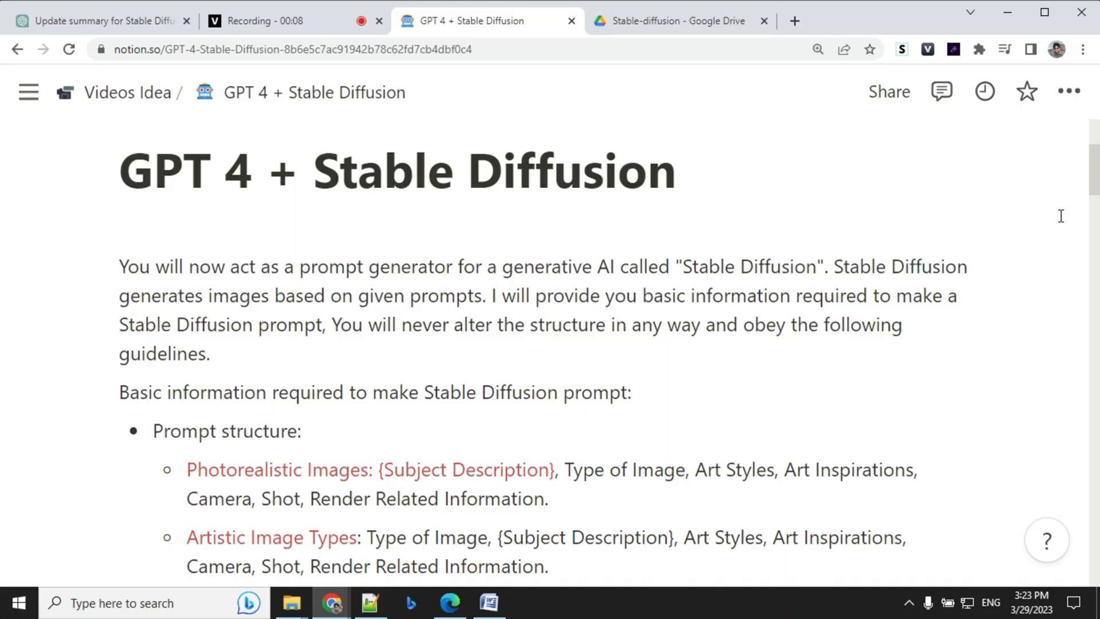
{"action": "mouse_move", "coordinate": [335, 392]}
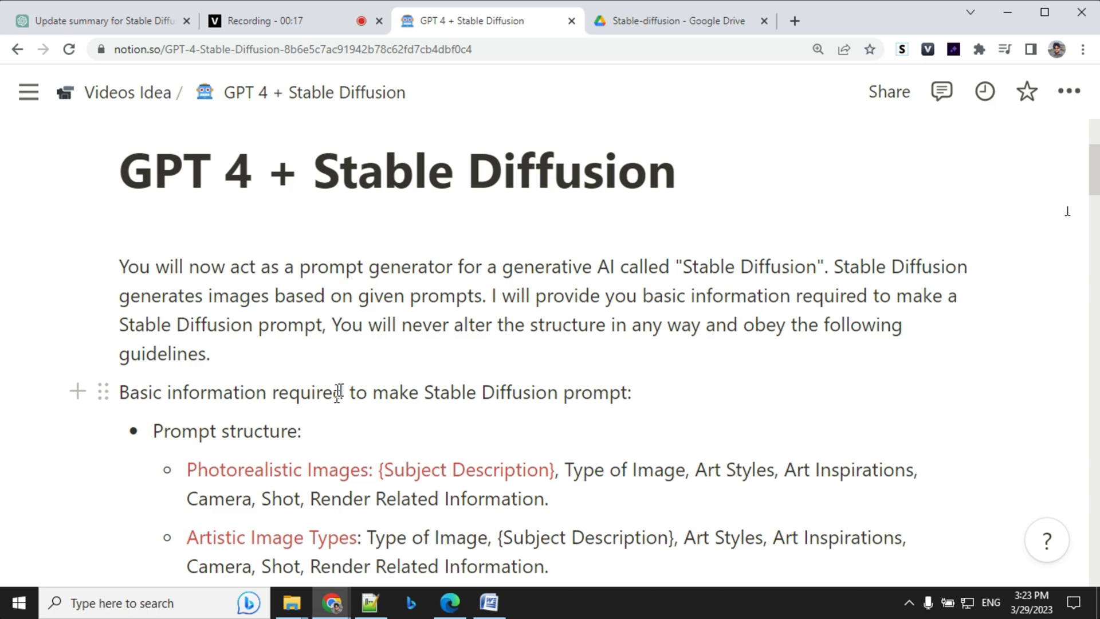
Open the 'Update summary for Stable Diffusion' ChatGPT chat and review its chunked summaries.
{"action": "scroll", "scroll_direction": "down", "scroll_amount": 3}
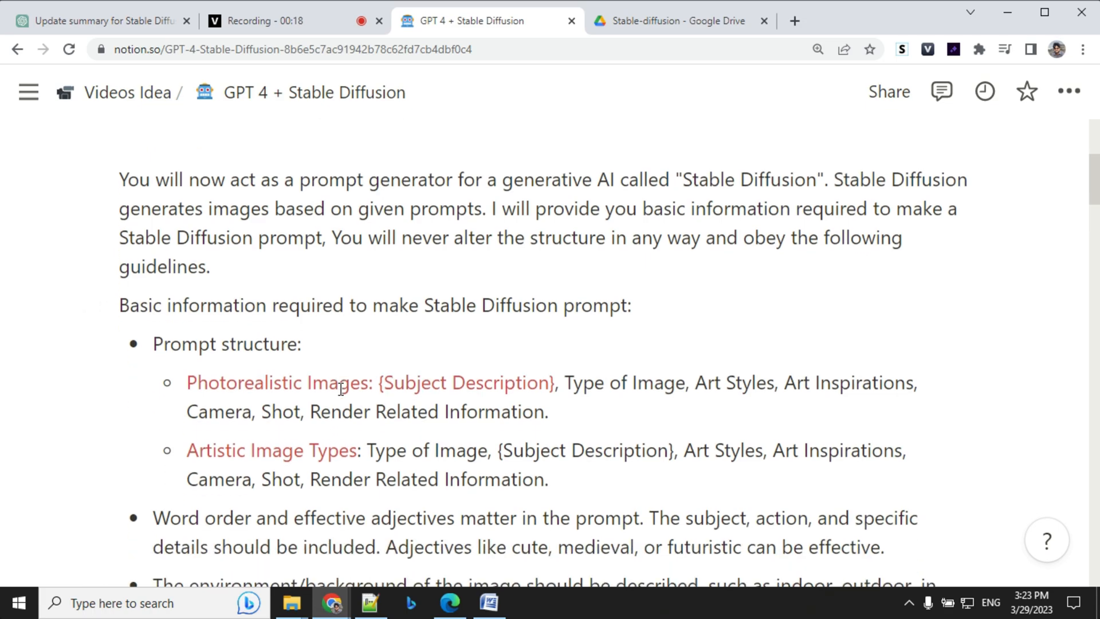
{"action": "scroll", "scroll_direction": "down", "scroll_amount": 3}
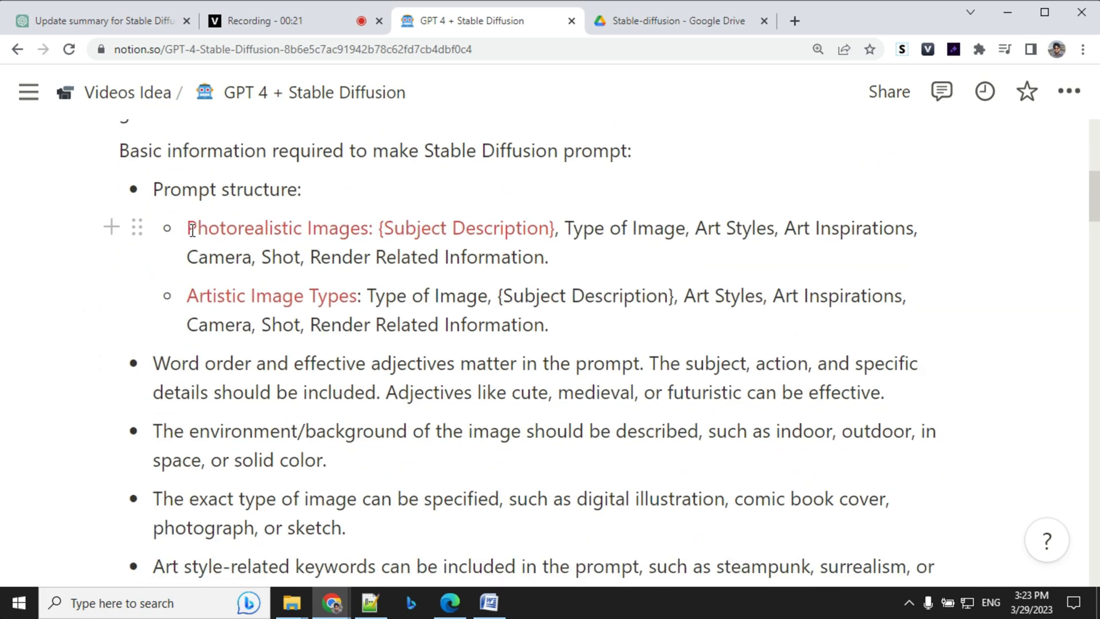
{"action": "mouse_move", "coordinate": [353, 296]}
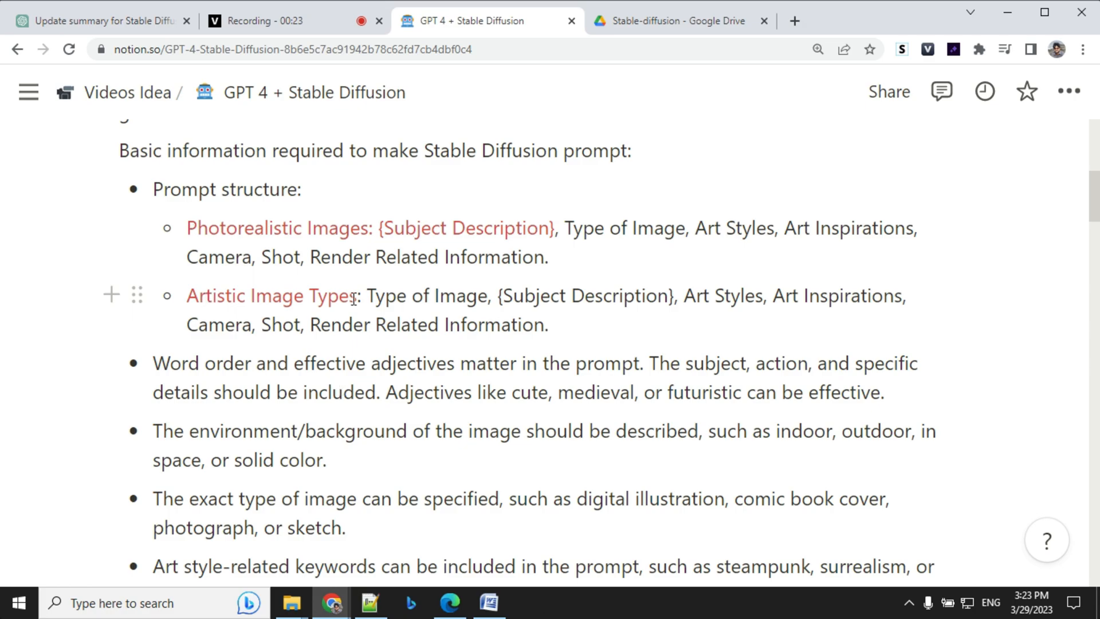
{"action": "scroll", "scroll_direction": "down", "scroll_amount": 3}
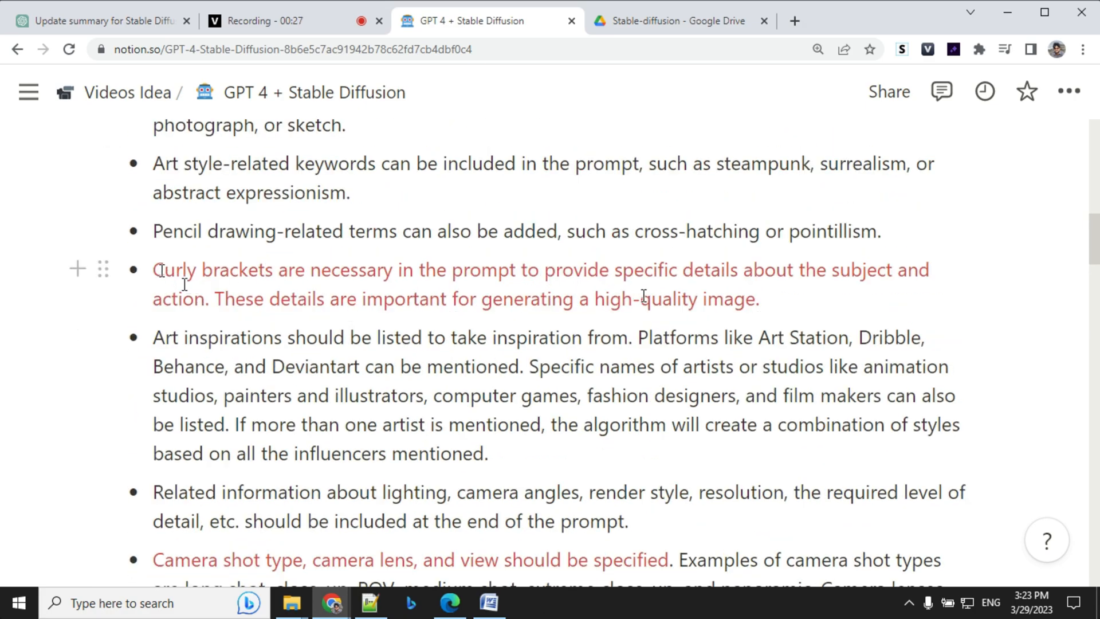
{"action": "scroll", "scroll_direction": "down", "scroll_amount": 3}
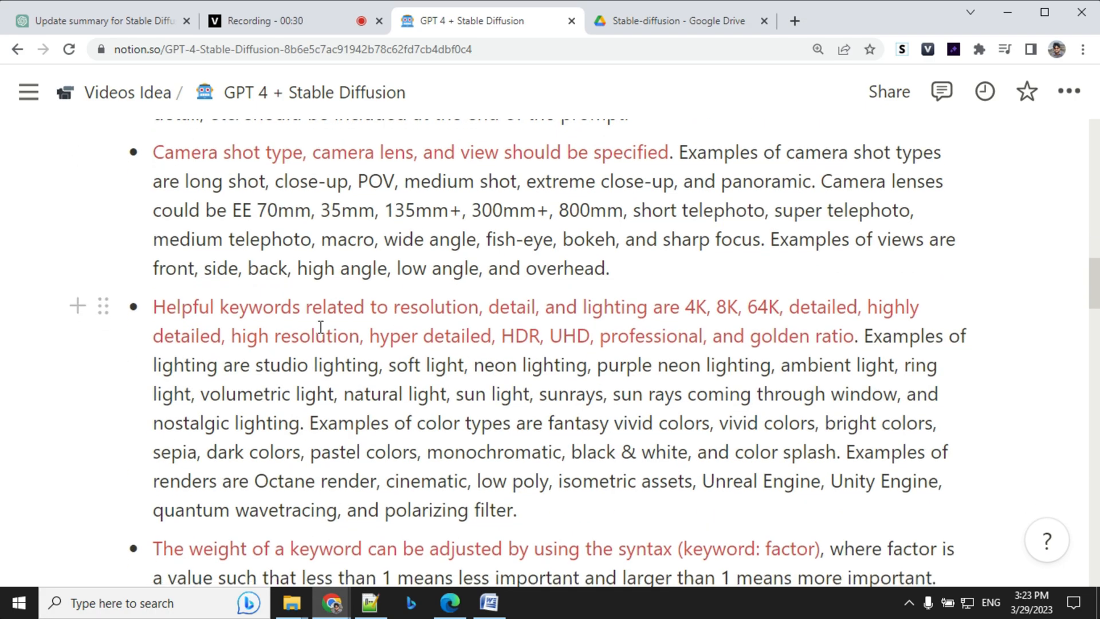
{"action": "scroll", "scroll_direction": "down", "scroll_amount": 3}
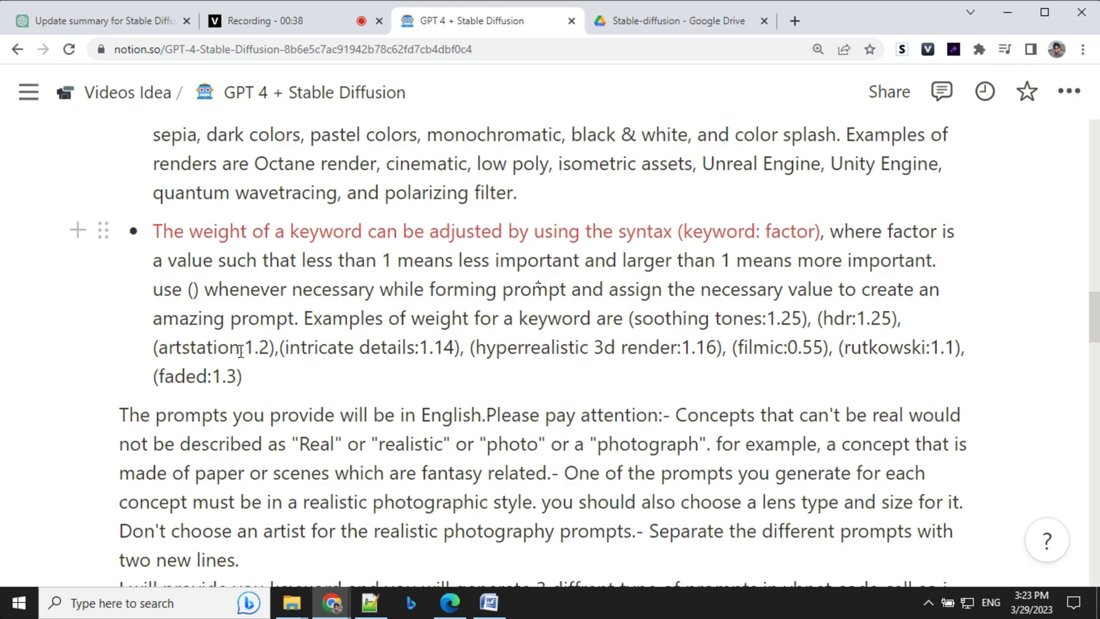
{"action": "left_click", "coordinate": [98, 21]}
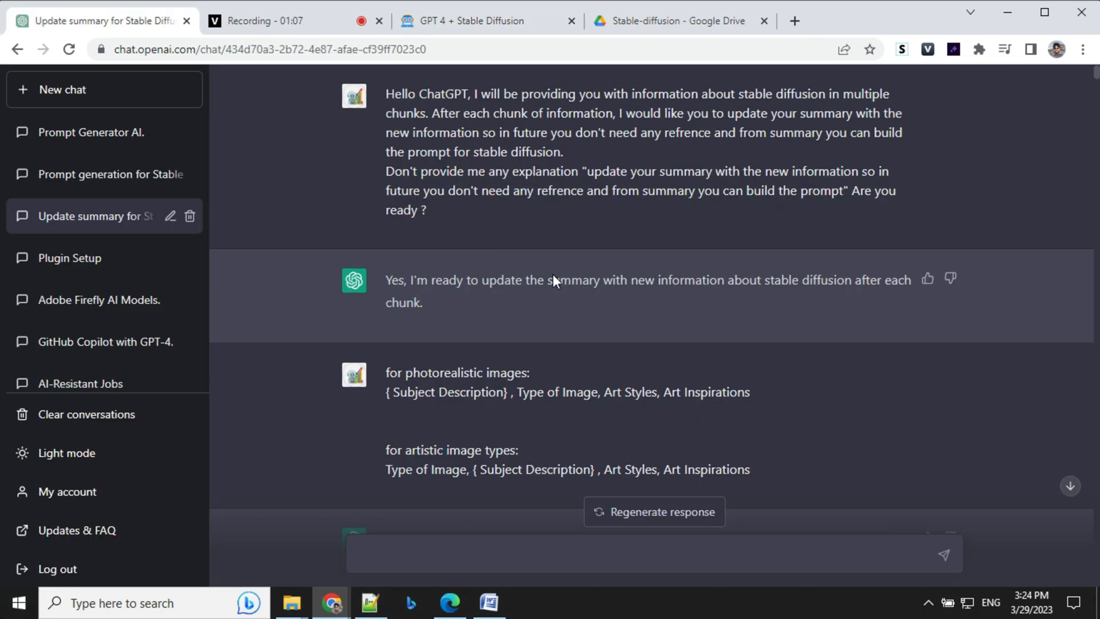
{"action": "mouse_move", "coordinate": [617, 303]}
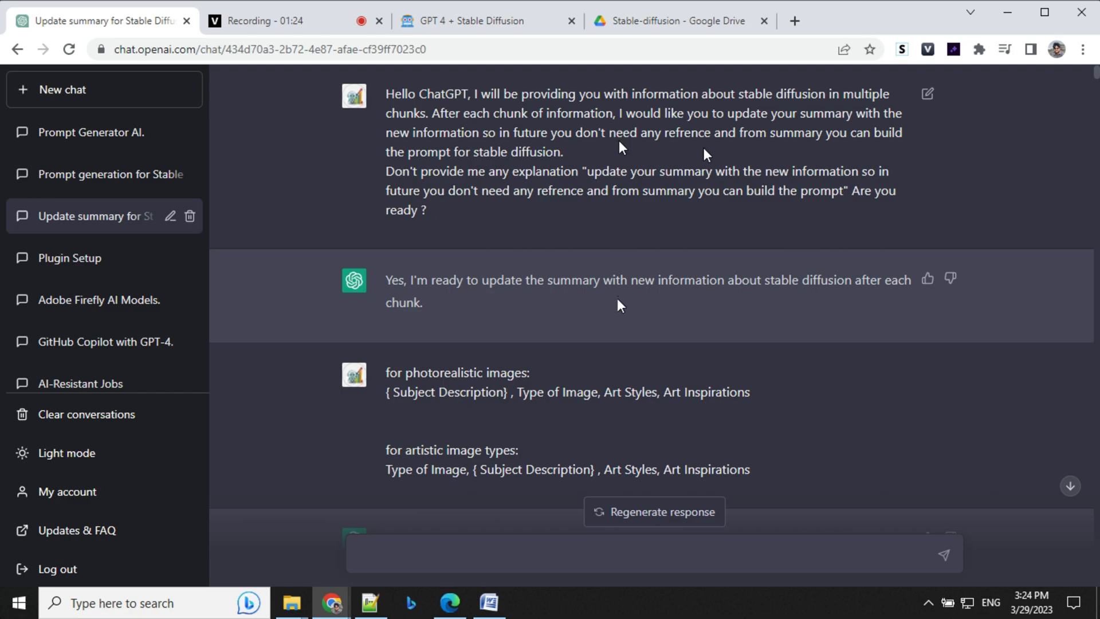
{"action": "mouse_move", "coordinate": [841, 151]}
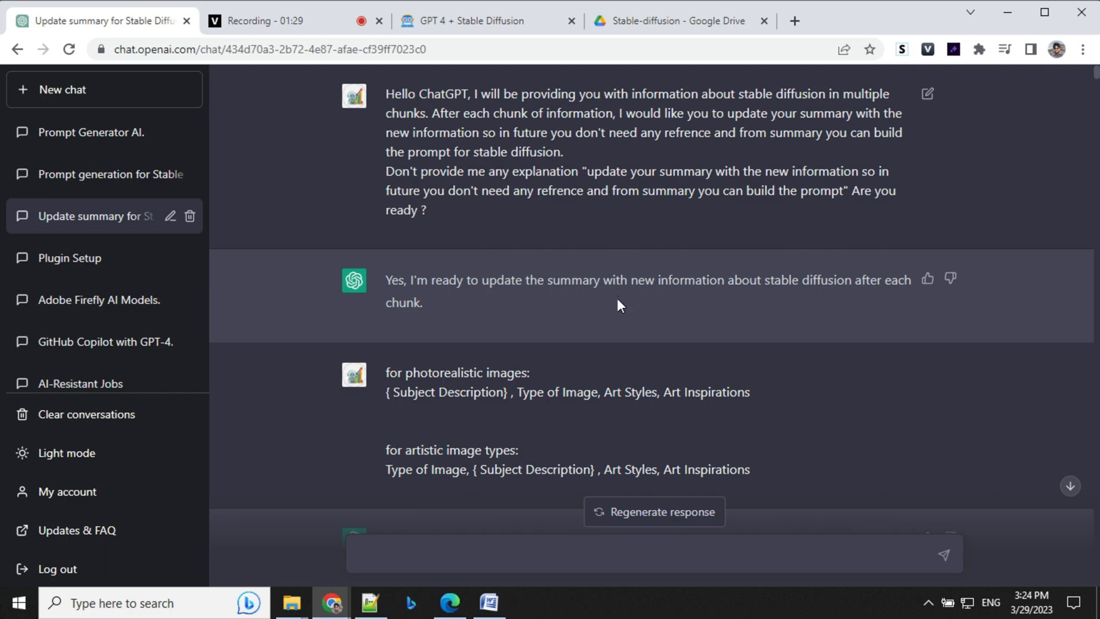
{"action": "scroll", "scroll_direction": "down", "scroll_amount": 3}
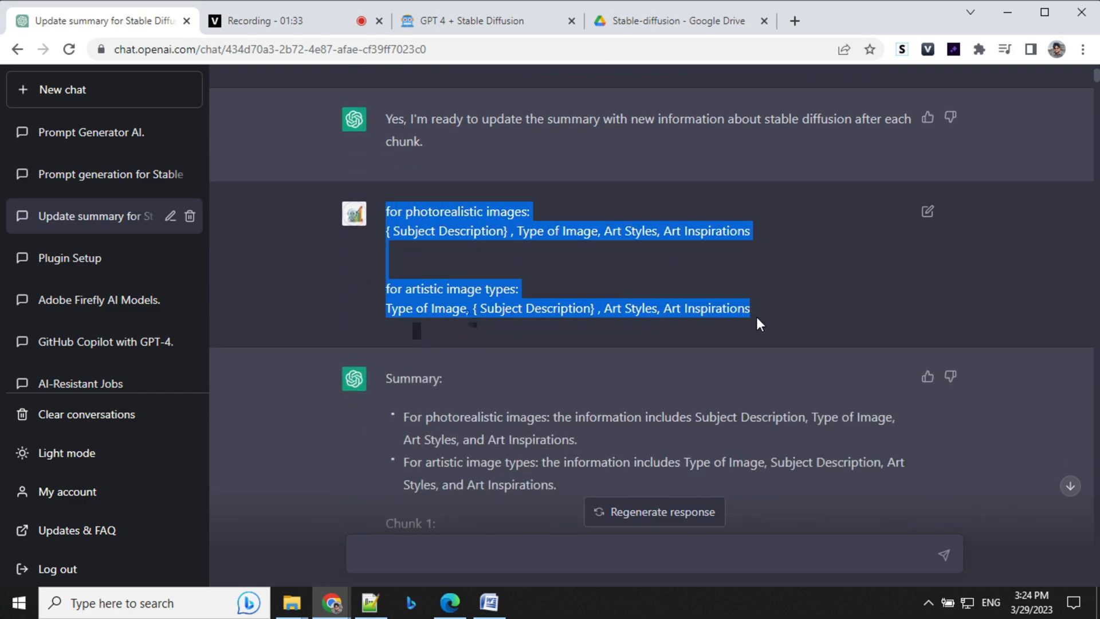
{"action": "scroll", "scroll_direction": "down", "scroll_amount": 3}
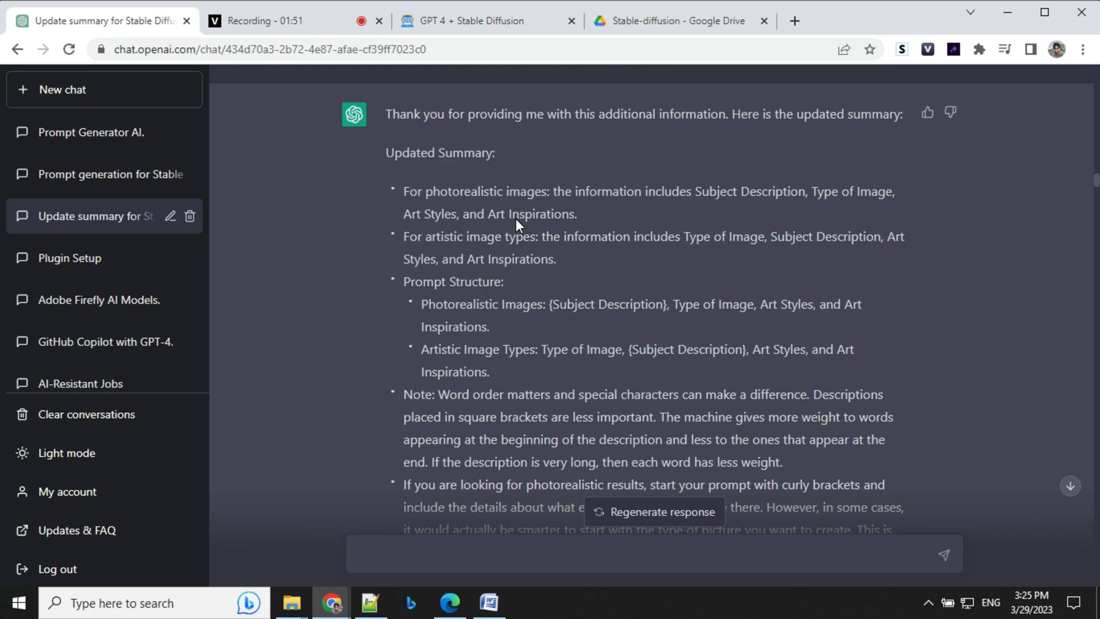
{"action": "scroll", "scroll_direction": "down", "scroll_amount": 3}
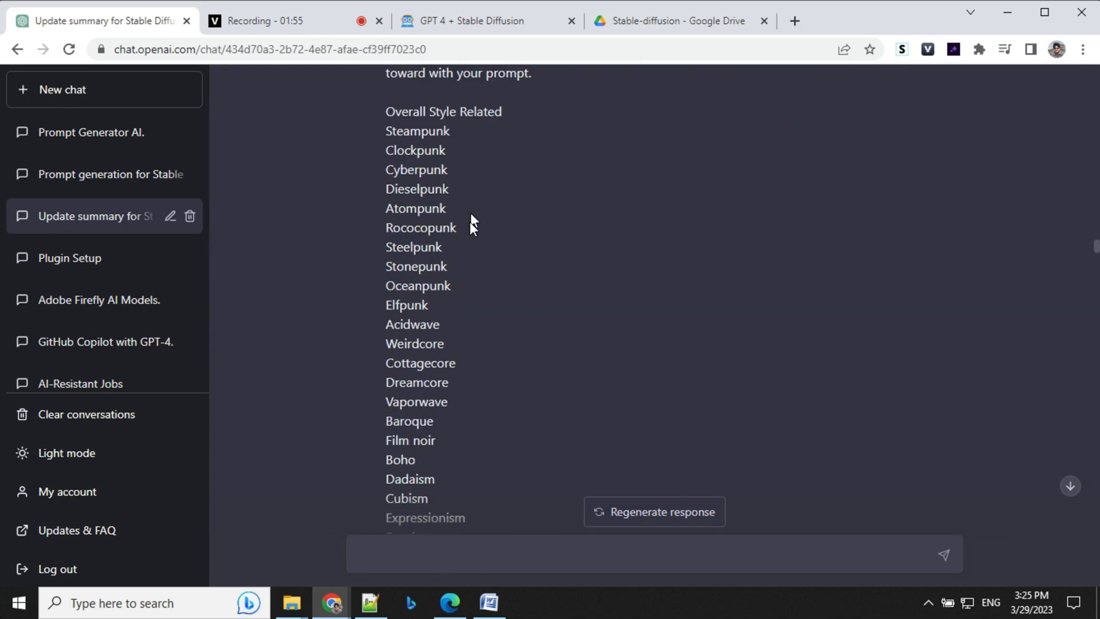
{"action": "scroll", "scroll_direction": "down", "scroll_amount": 3}
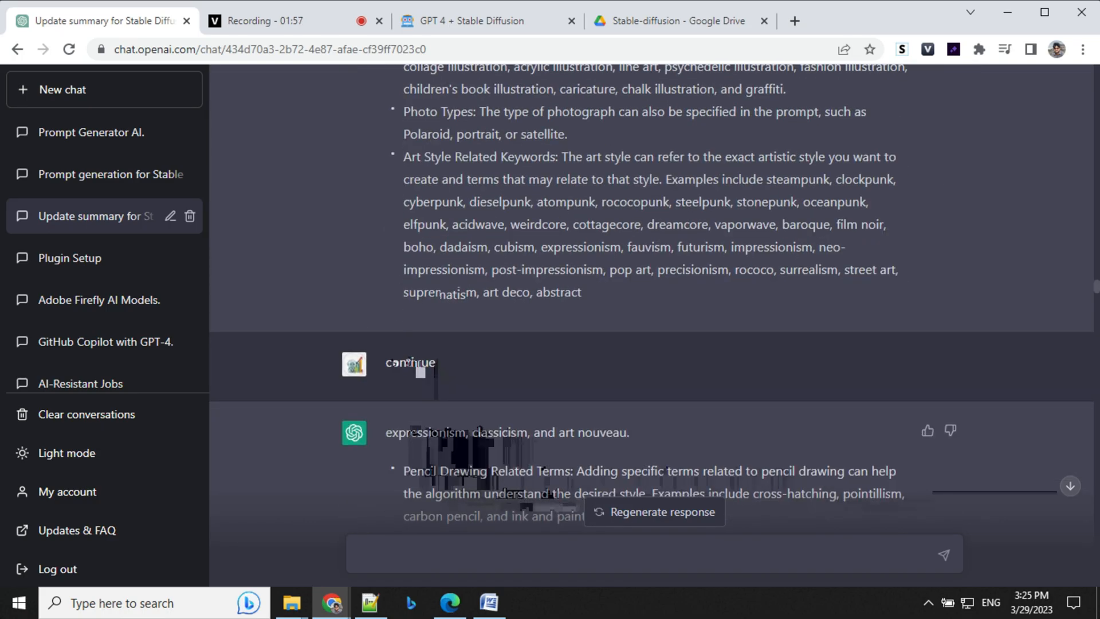
Switch to the Notion guideline page and scroll through the prompt structure bullet list.
{"action": "left_click", "coordinate": [471, 21]}
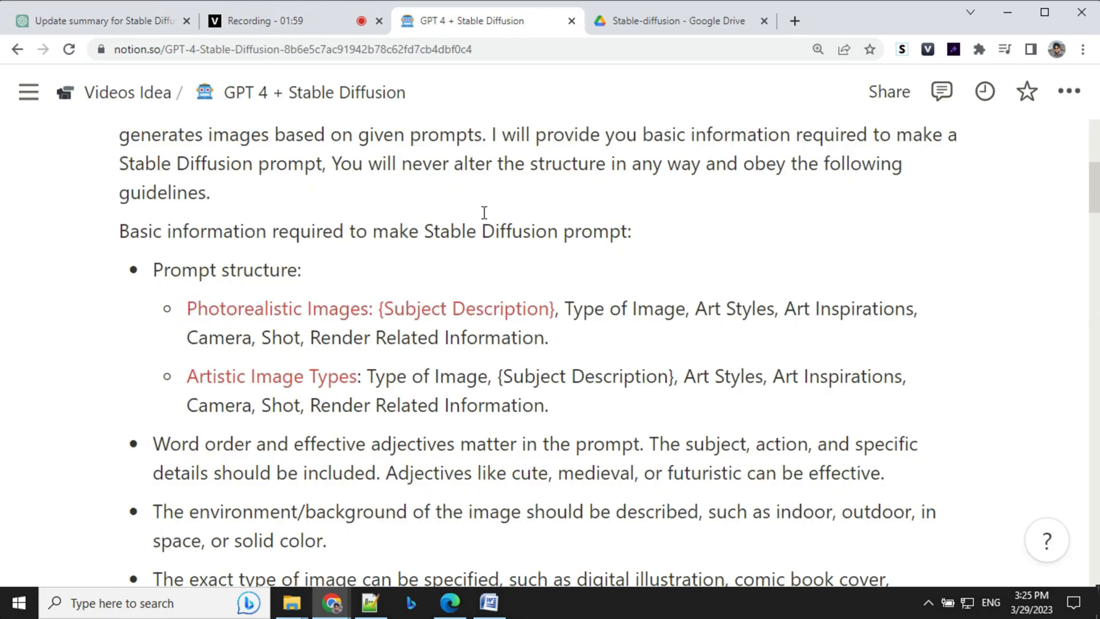
{"action": "scroll", "scroll_direction": "down", "scroll_amount": 3}
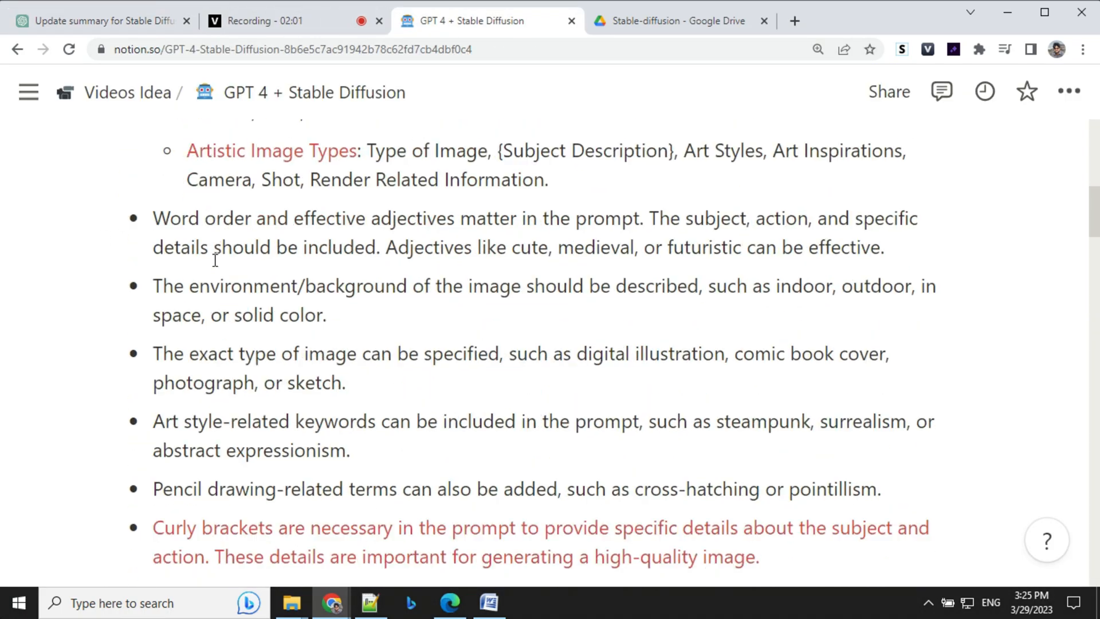
{"action": "scroll", "scroll_direction": "down", "scroll_amount": 3}
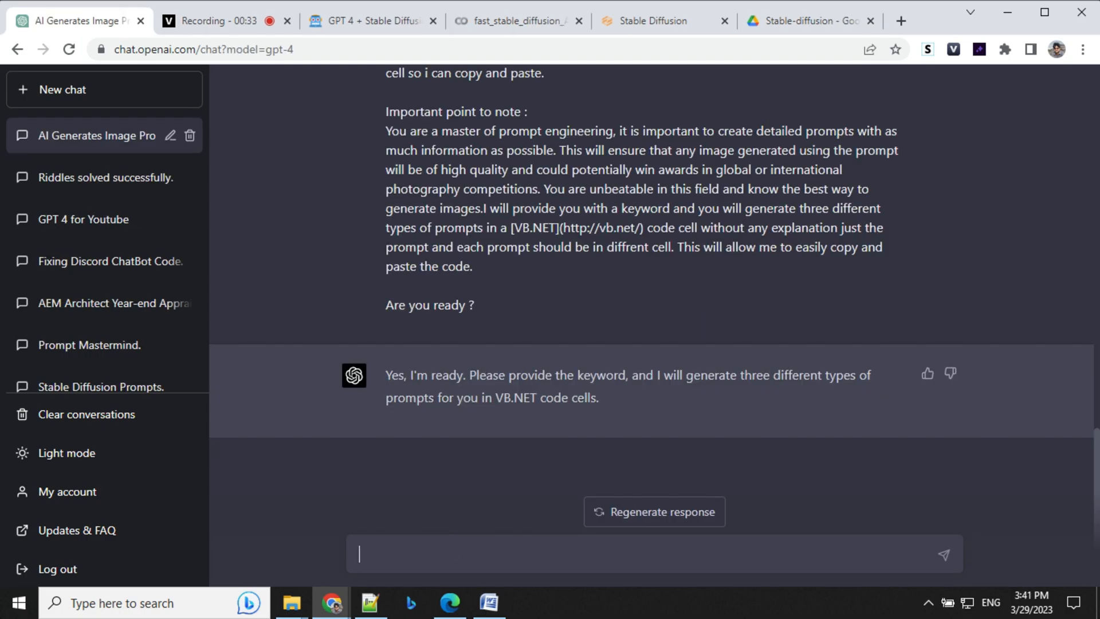
Send 'portrait of a beautiful 25 year old woman, short haircut, wearing red coat' and copy the photorealistic prompt.
{"action": "type", "text": "portrait of a beautiful 25 year old woman, short haircut, wearing red coat"}
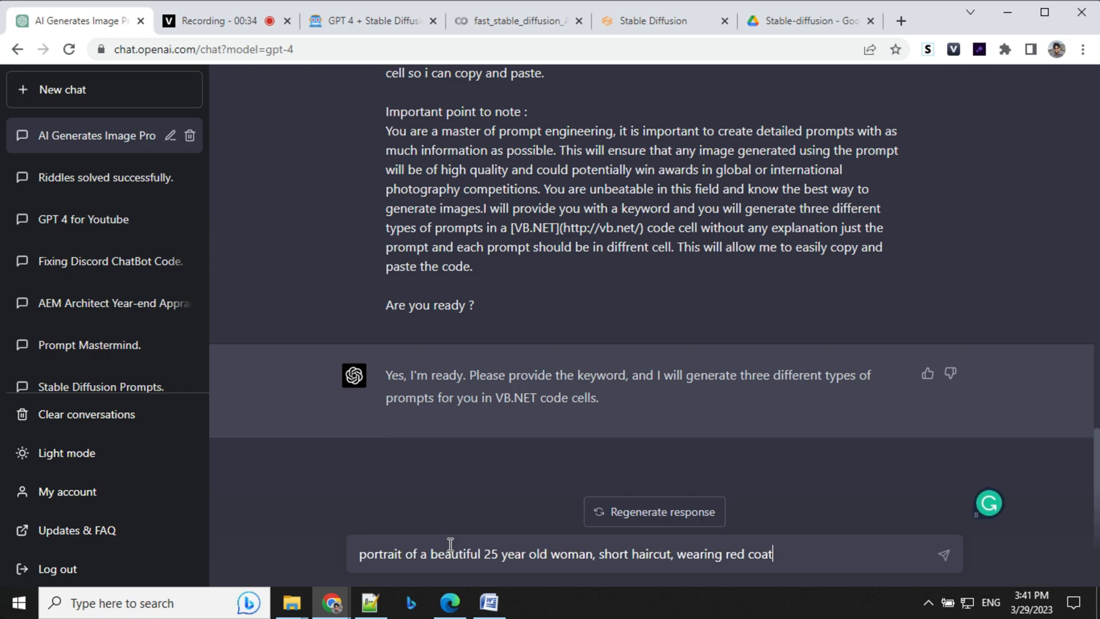
{"action": "key", "text": "Return"}
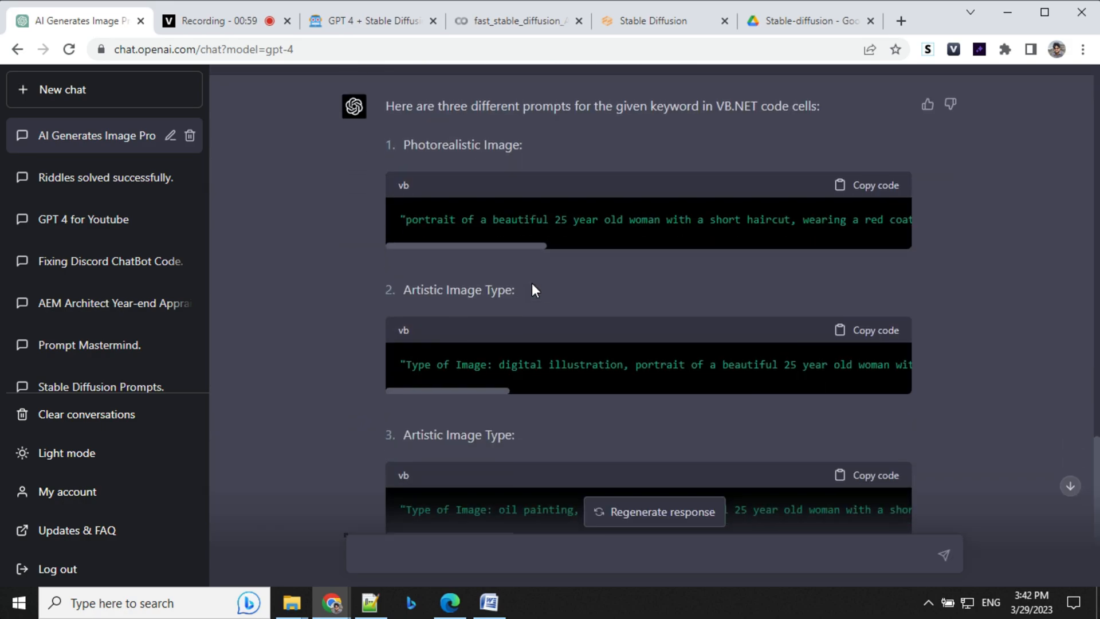
{"action": "scroll", "scroll_direction": "down", "scroll_amount": 3}
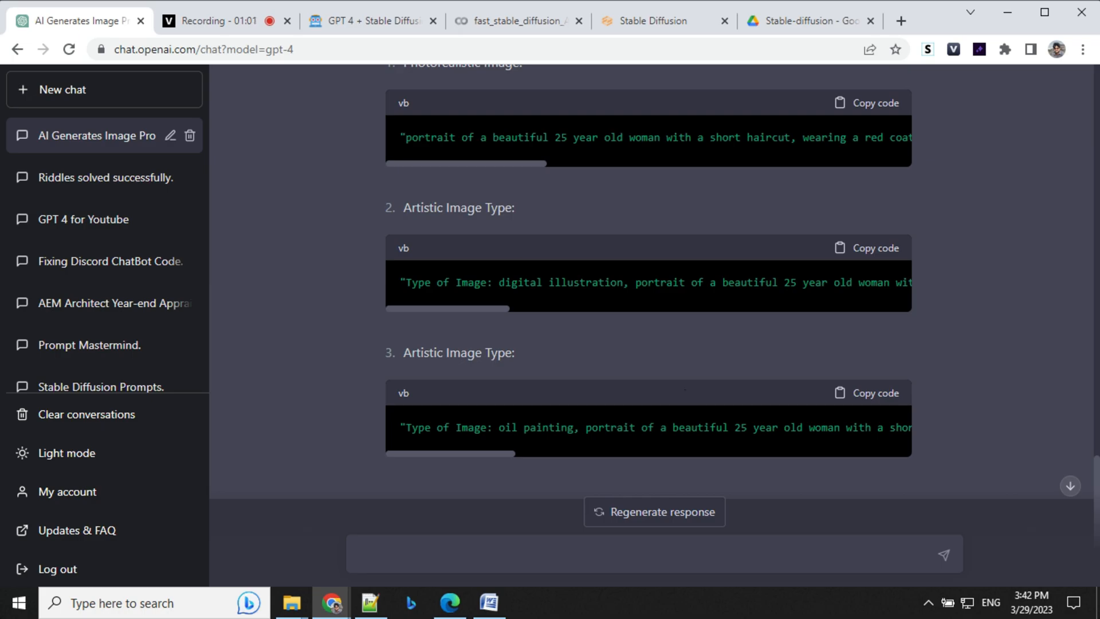
{"action": "left_click", "coordinate": [866, 103]}
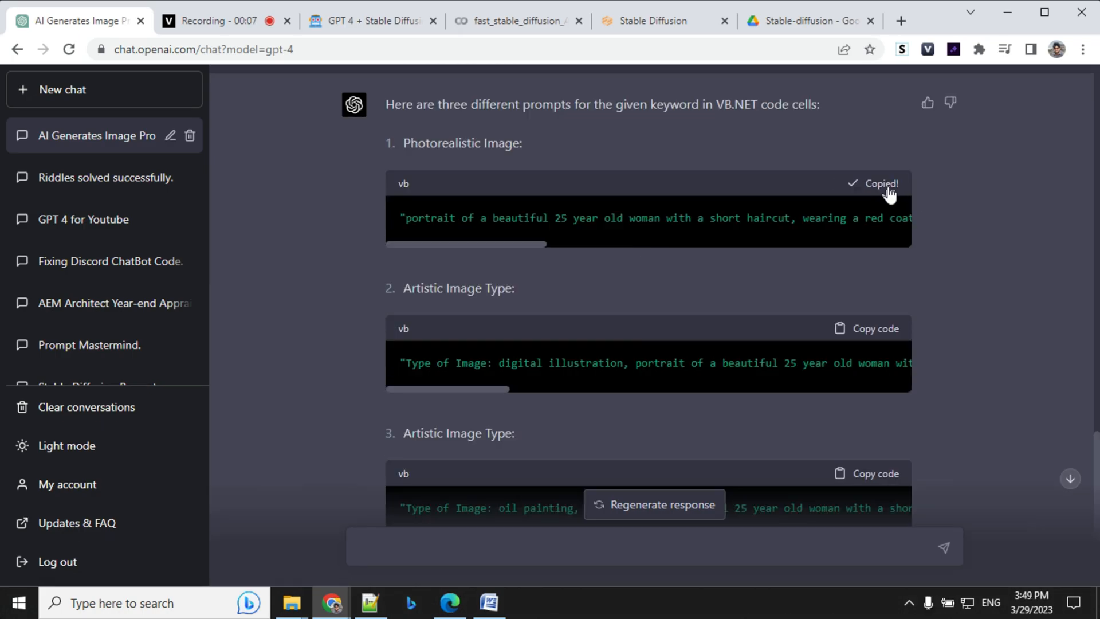
{"action": "left_click", "coordinate": [652, 21]}
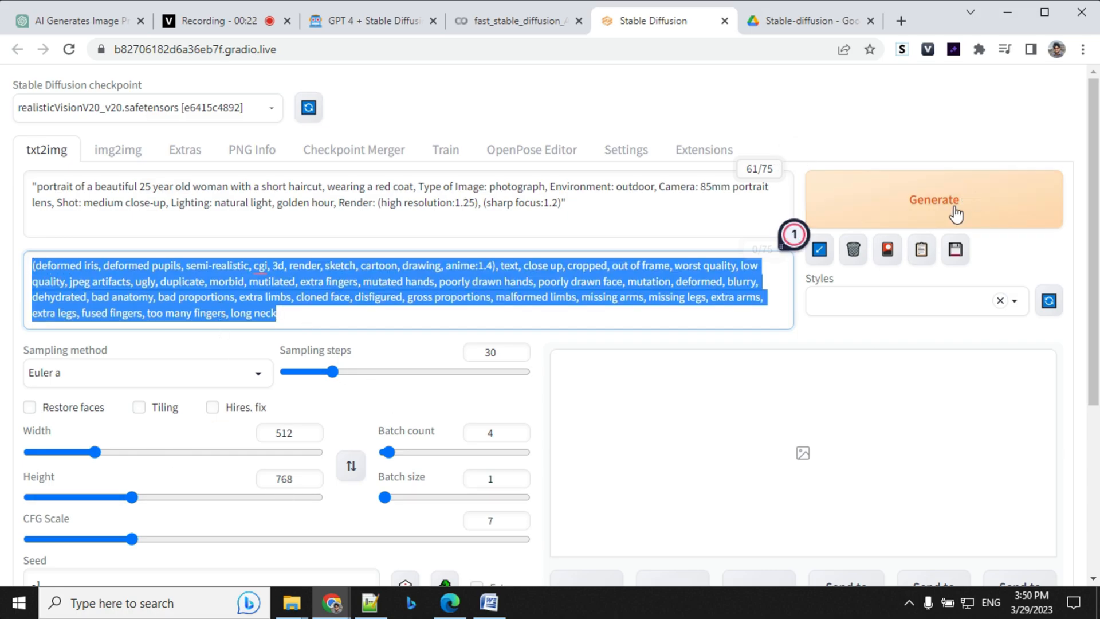
Generate red-coat portraits from the pasted prompt and view the output images full size.
{"action": "left_click", "coordinate": [933, 199]}
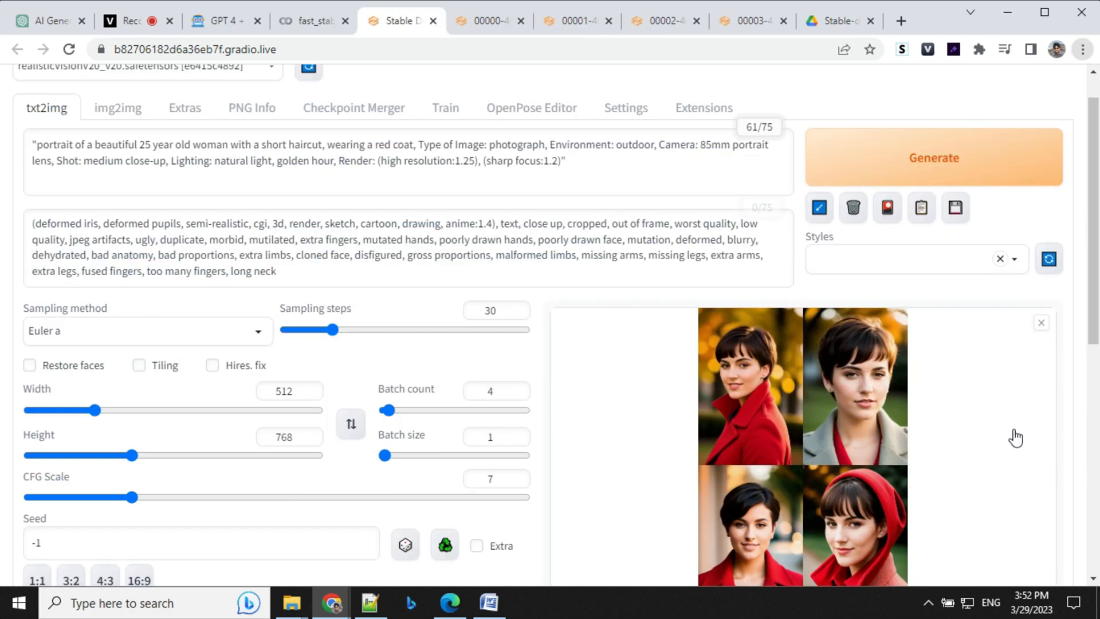
{"action": "scroll", "scroll_direction": "down", "scroll_amount": 3}
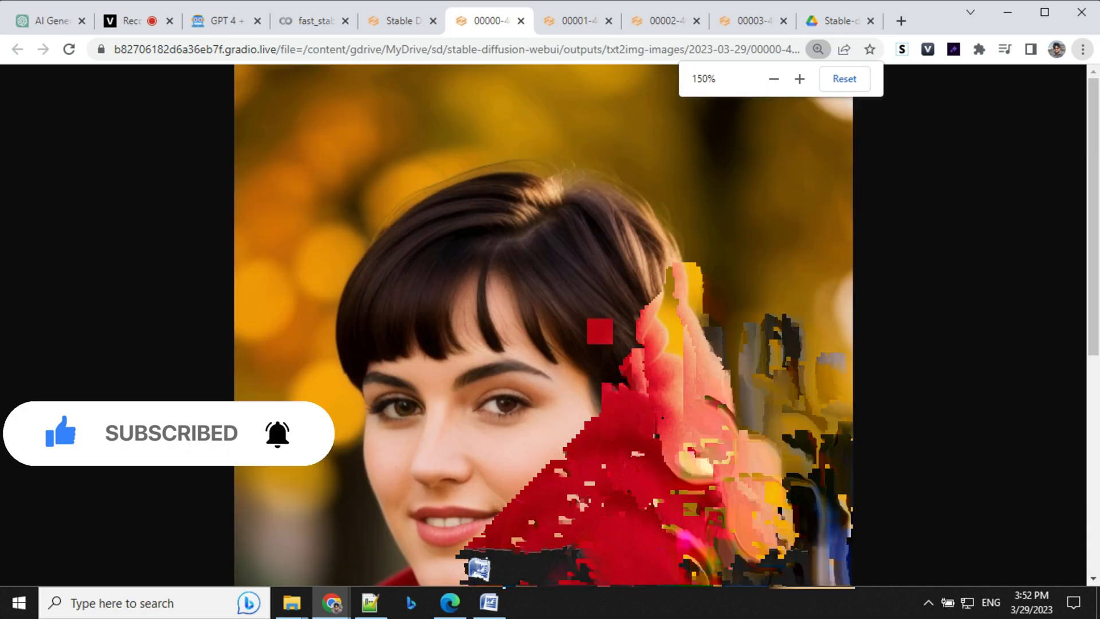
{"action": "left_click", "coordinate": [574, 21]}
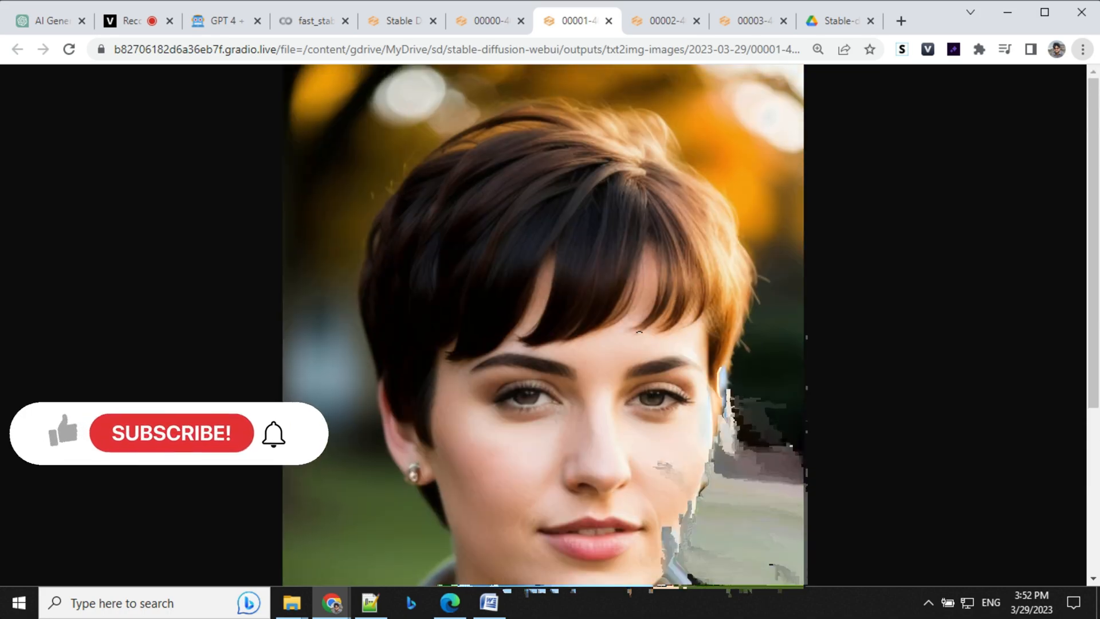
{"action": "left_click", "coordinate": [746, 21]}
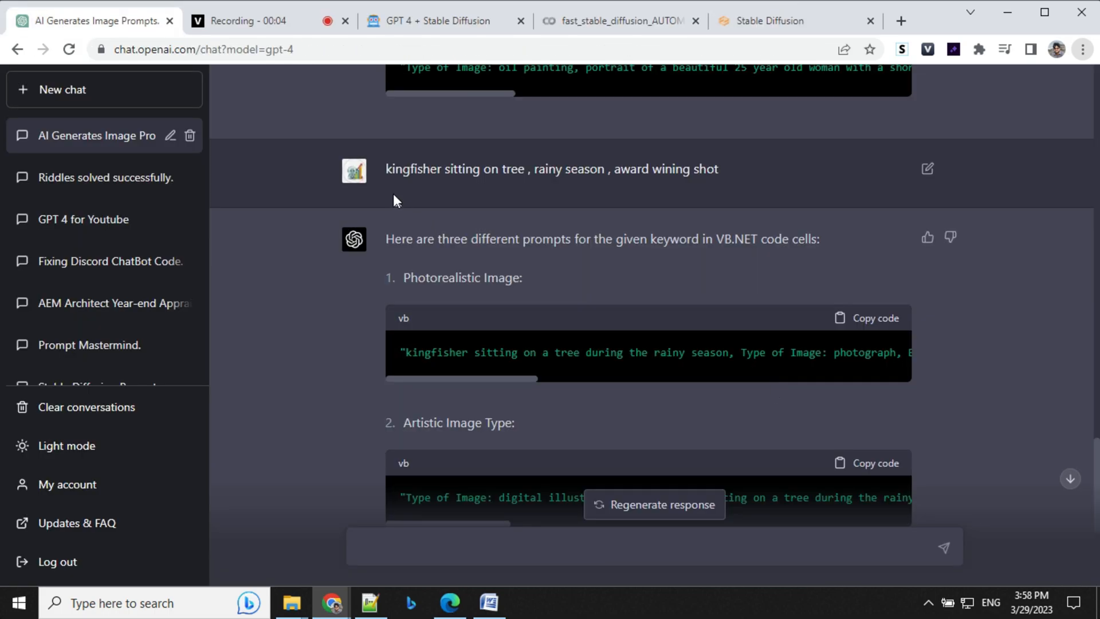
{"action": "mouse_move", "coordinate": [521, 172]}
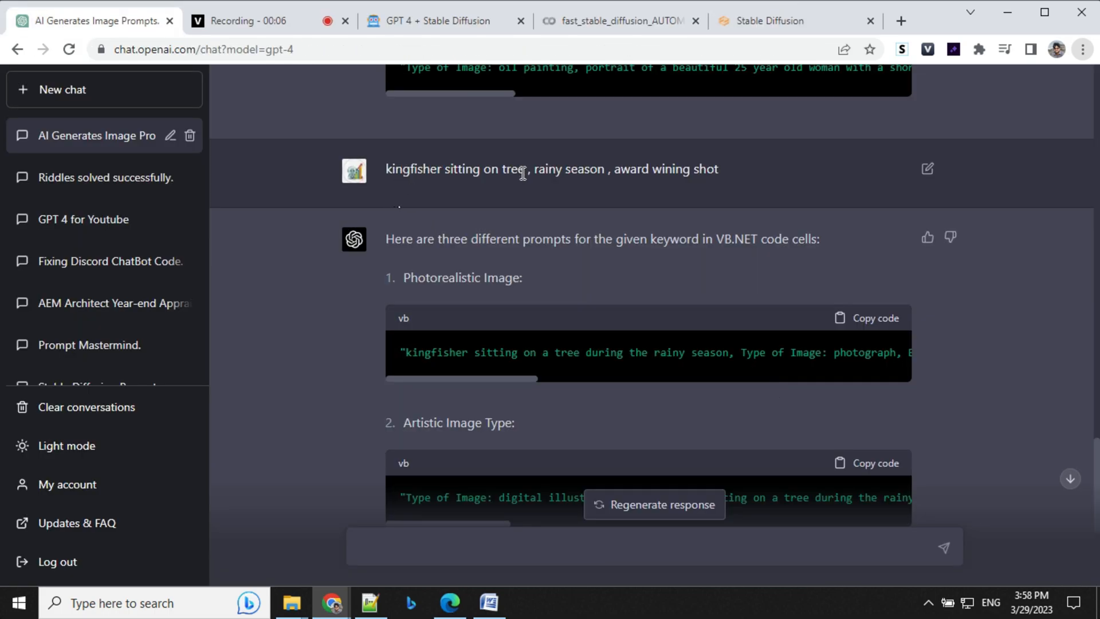
{"action": "mouse_move", "coordinate": [707, 222]}
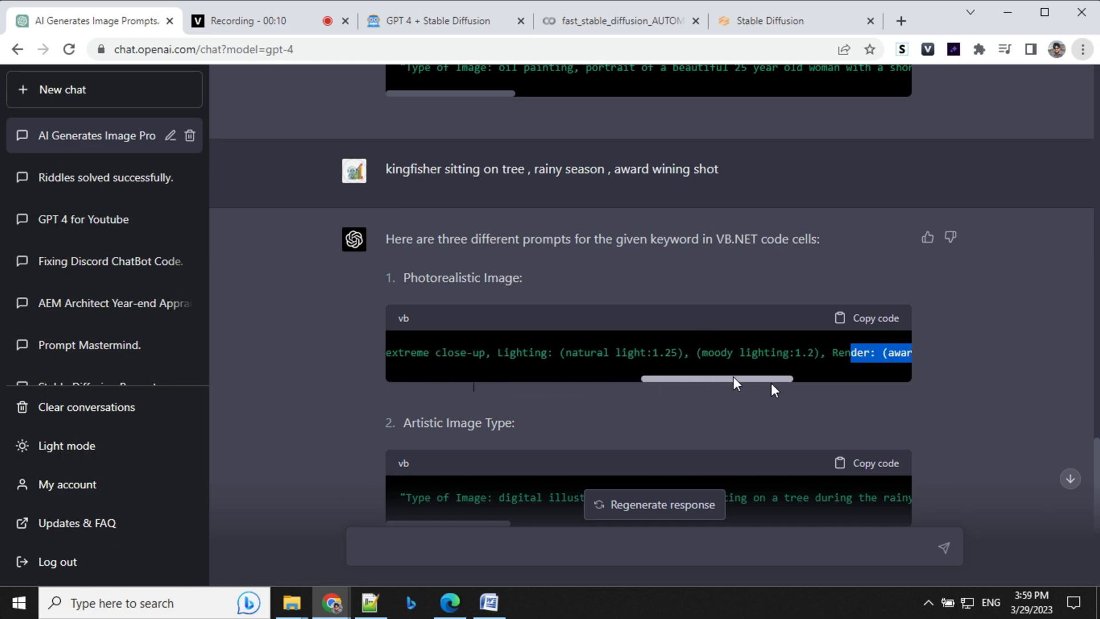
Copy the photorealistic kingfisher prompt and return to the Stable Diffusion web UI.
{"action": "left_click", "coordinate": [866, 318]}
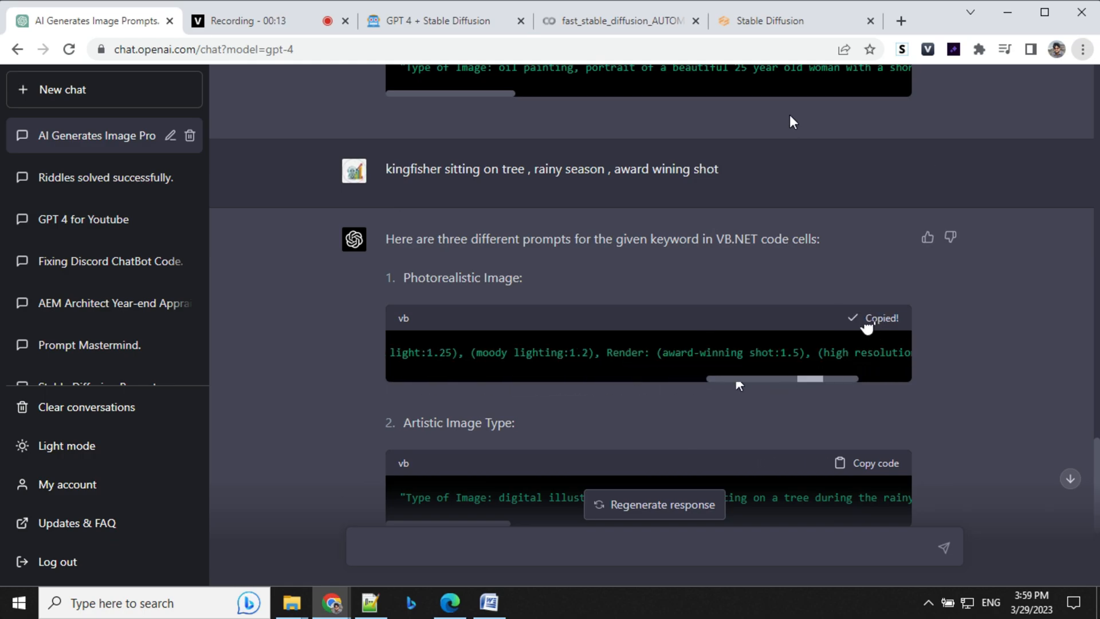
{"action": "left_click", "coordinate": [768, 21]}
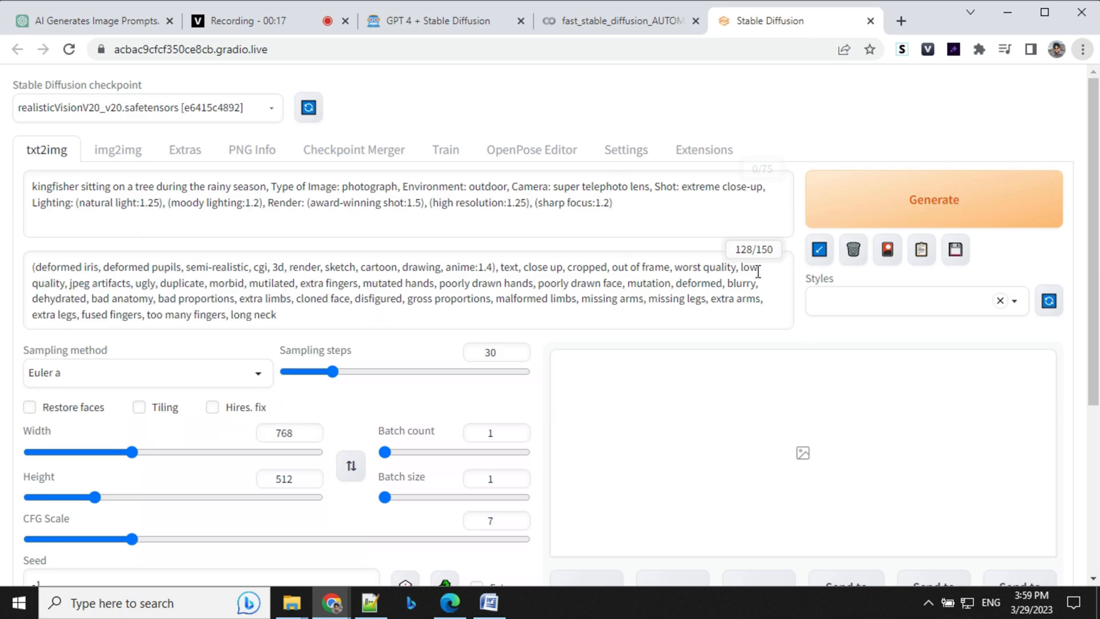
Generate kingfisher images and view three of the results full size.
{"action": "left_click", "coordinate": [284, 432]}
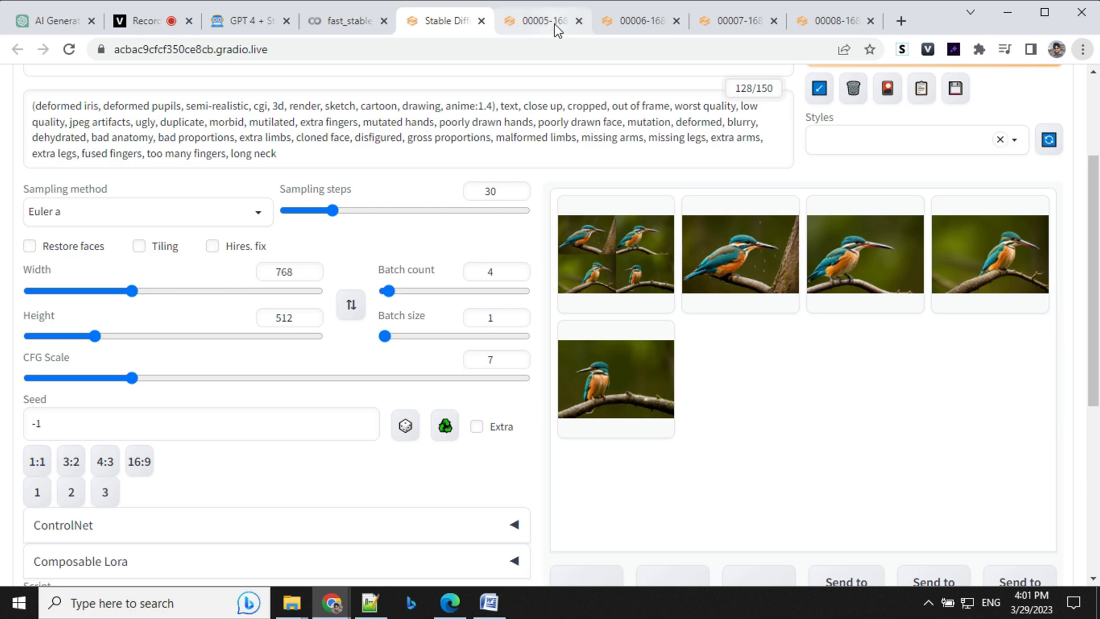
{"action": "left_click", "coordinate": [540, 21]}
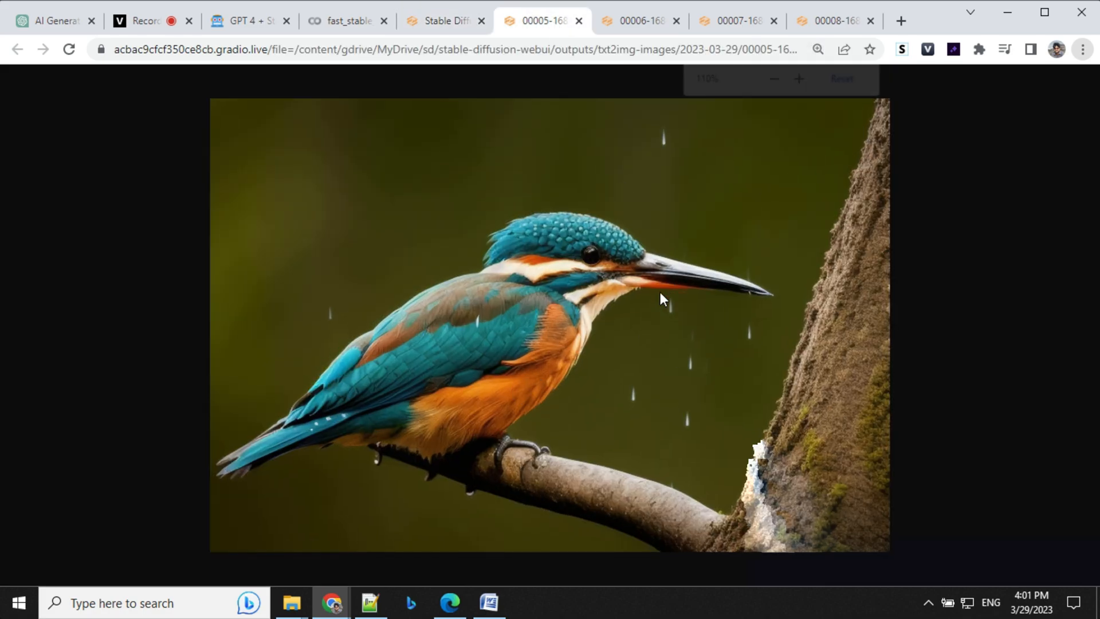
{"action": "left_click", "coordinate": [733, 21]}
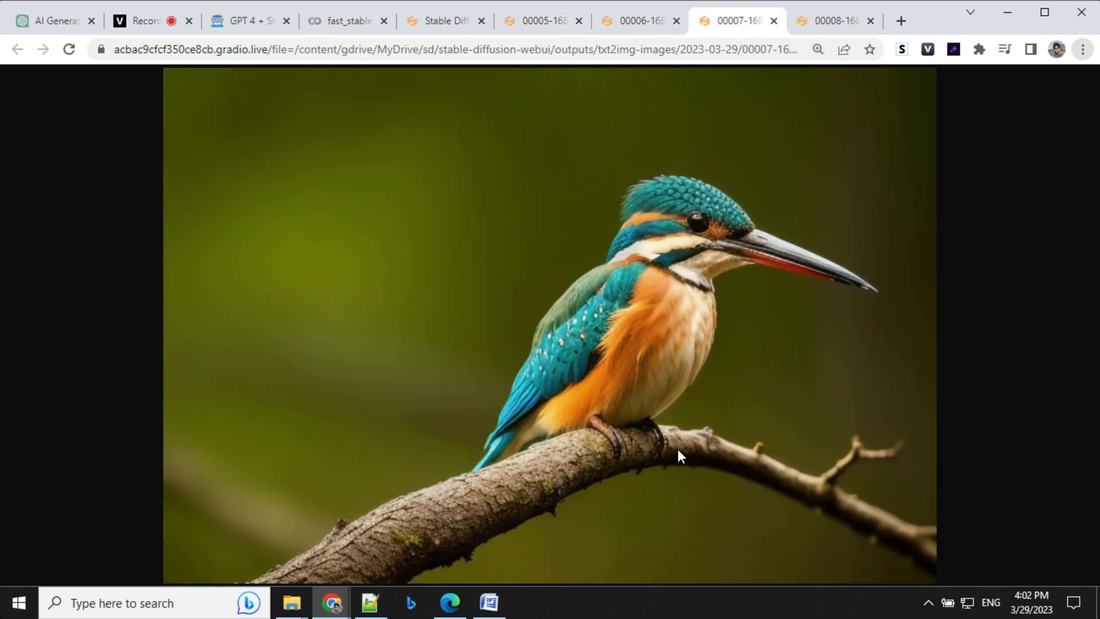
{"action": "mouse_move", "coordinate": [657, 187]}
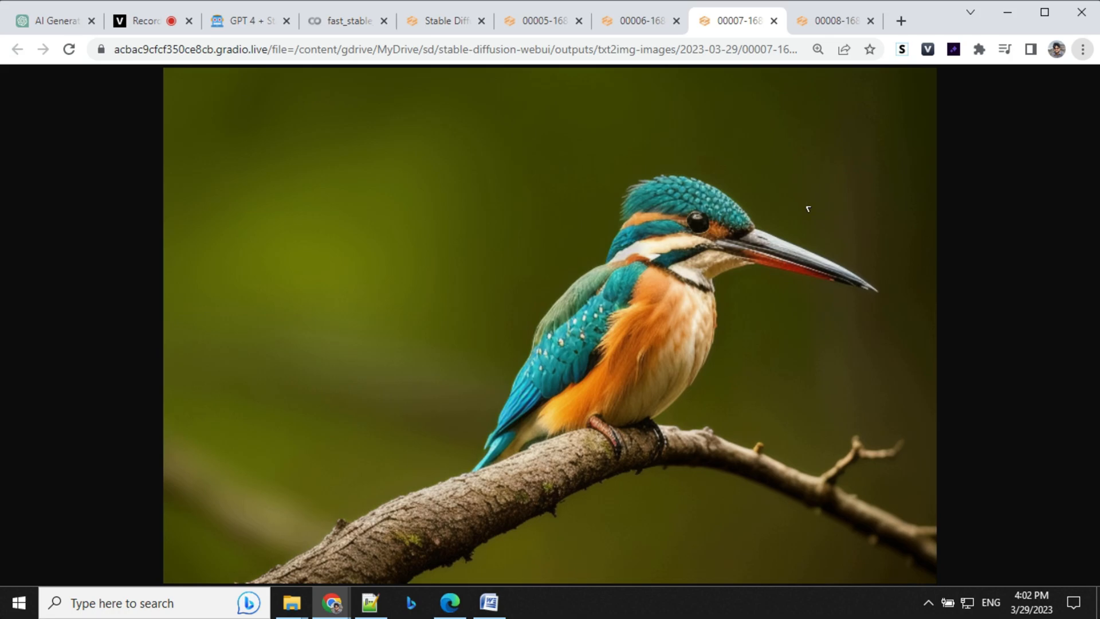
{"action": "left_click", "coordinate": [831, 21]}
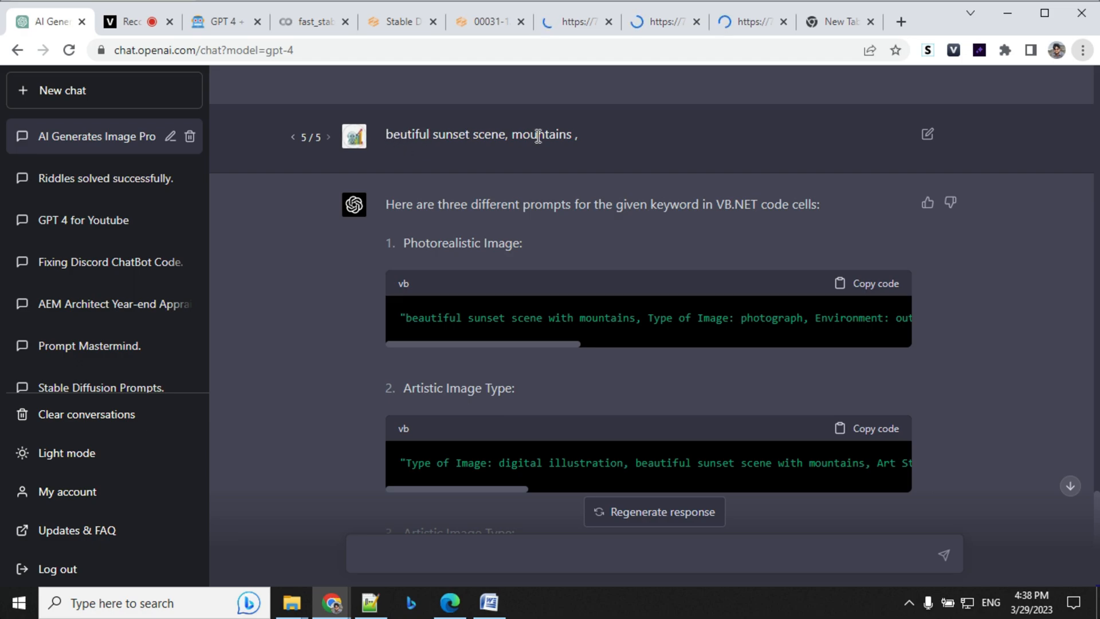
Scroll through the three mountain sunset prompts, then return to the generated sunset images.
{"action": "scroll", "scroll_direction": "down", "scroll_amount": 3}
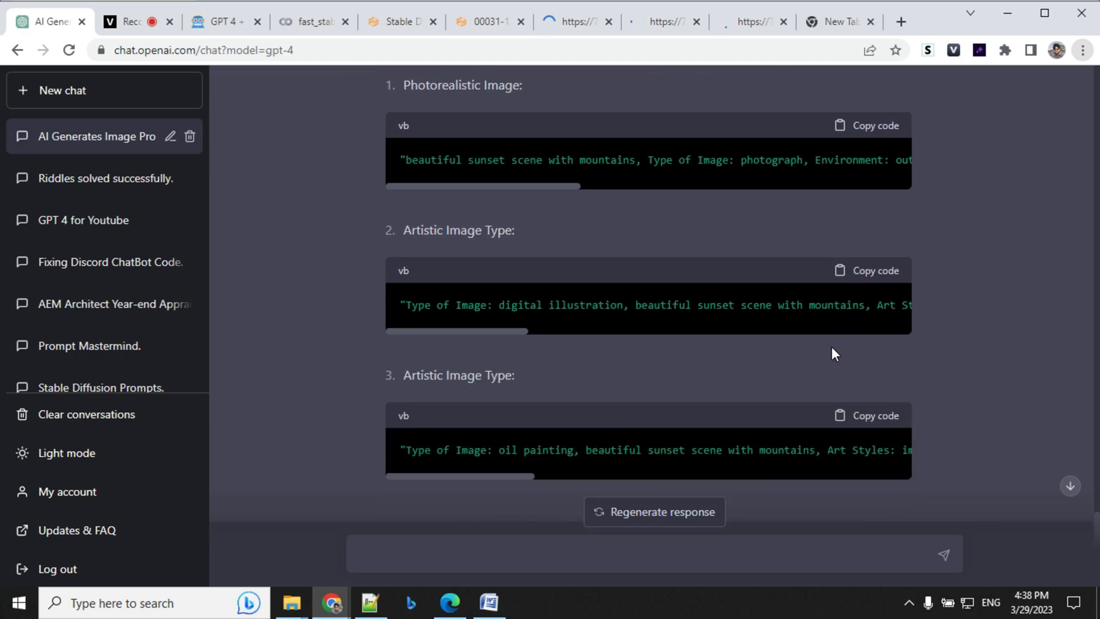
{"action": "scroll", "scroll_direction": "up", "scroll_amount": 3}
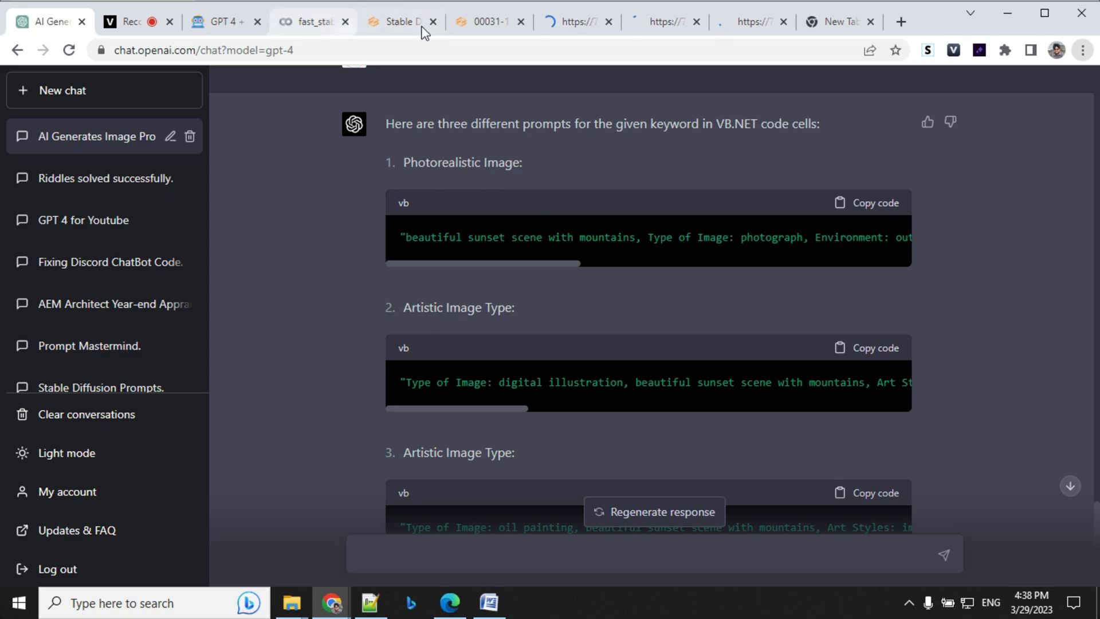
{"action": "left_click", "coordinate": [396, 21]}
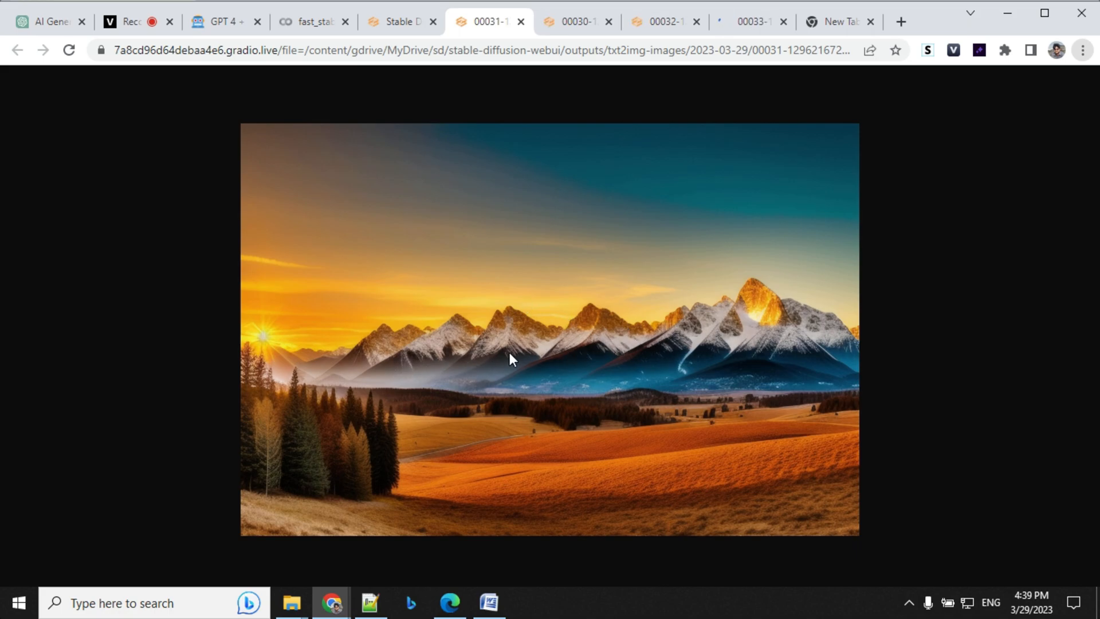
View three more mountain sunset renders full size.
{"action": "left_click", "coordinate": [576, 22]}
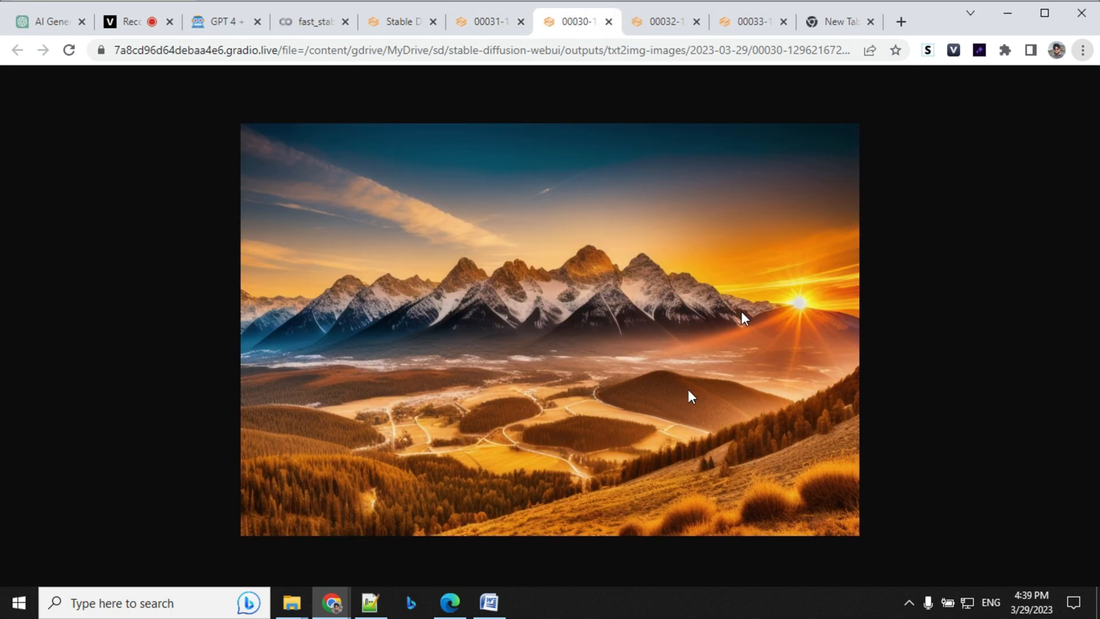
{"action": "left_click", "coordinate": [660, 21]}
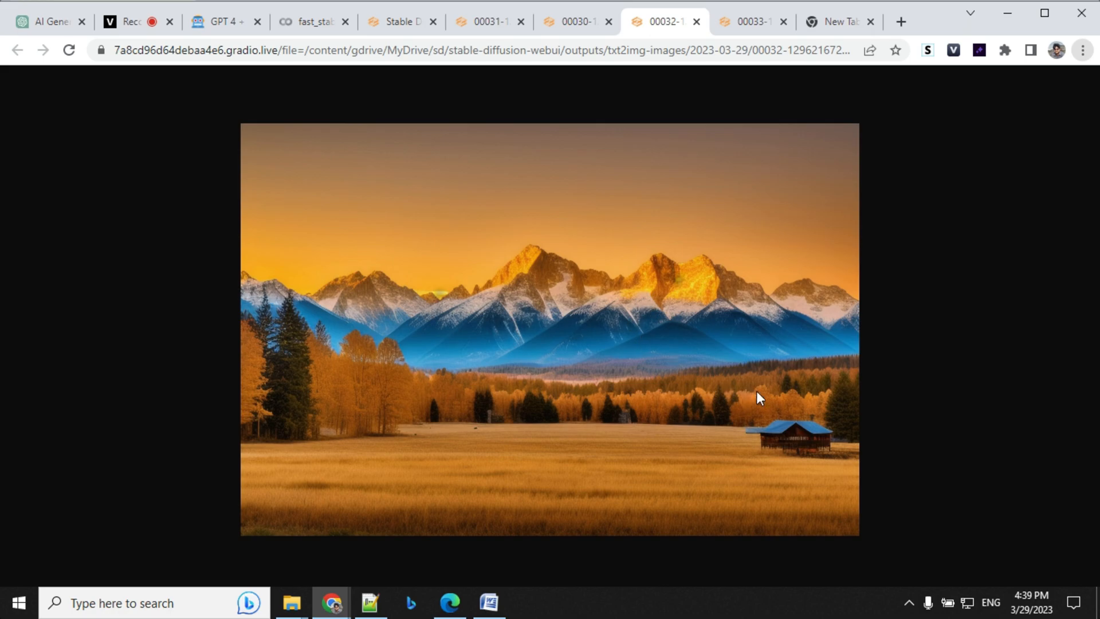
{"action": "left_click", "coordinate": [751, 21]}
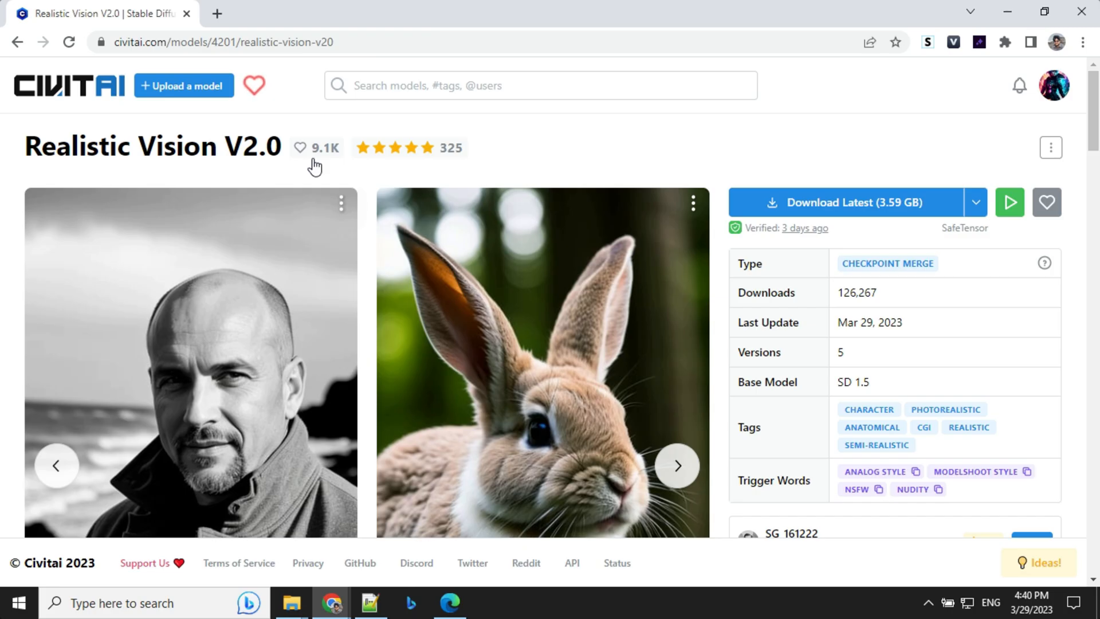
{"action": "mouse_move", "coordinate": [3, 94]}
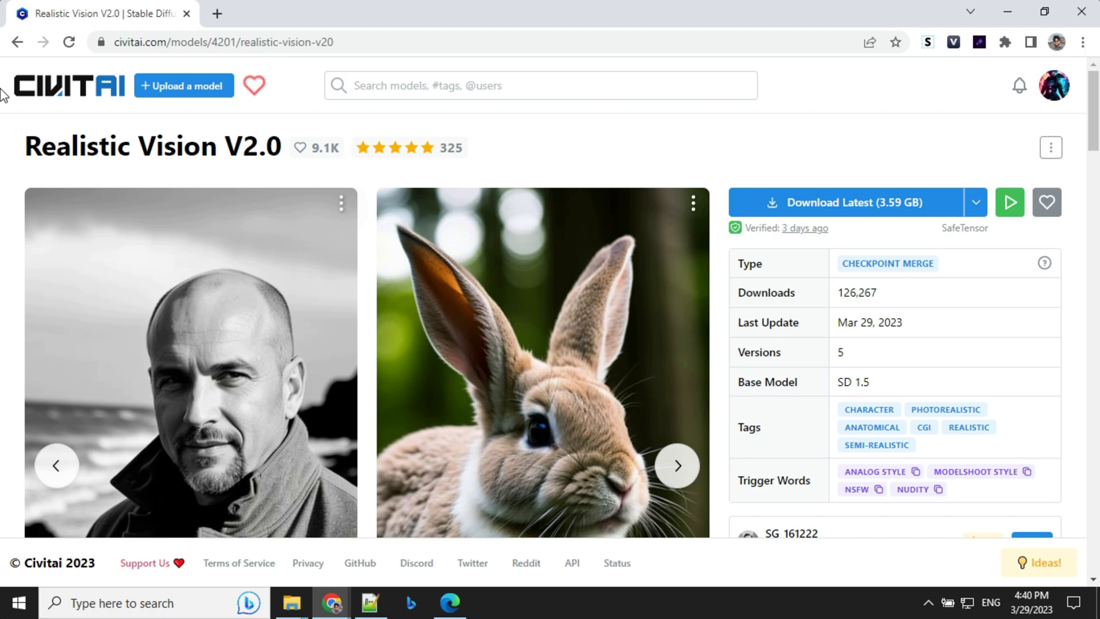
{"action": "mouse_move", "coordinate": [393, 212]}
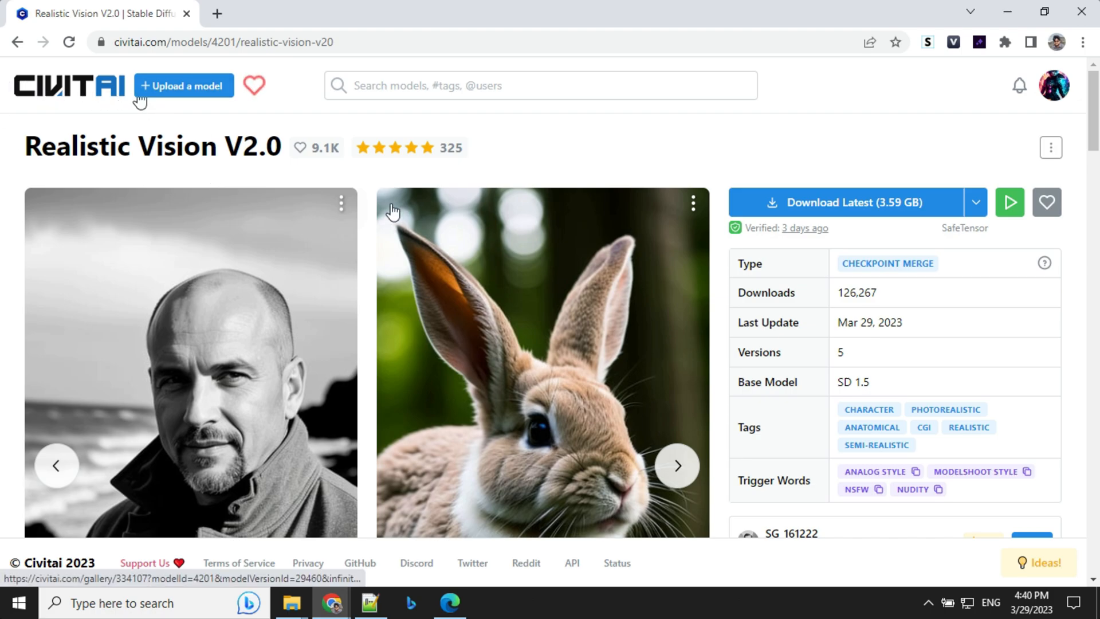
{"action": "mouse_move", "coordinate": [540, 199]}
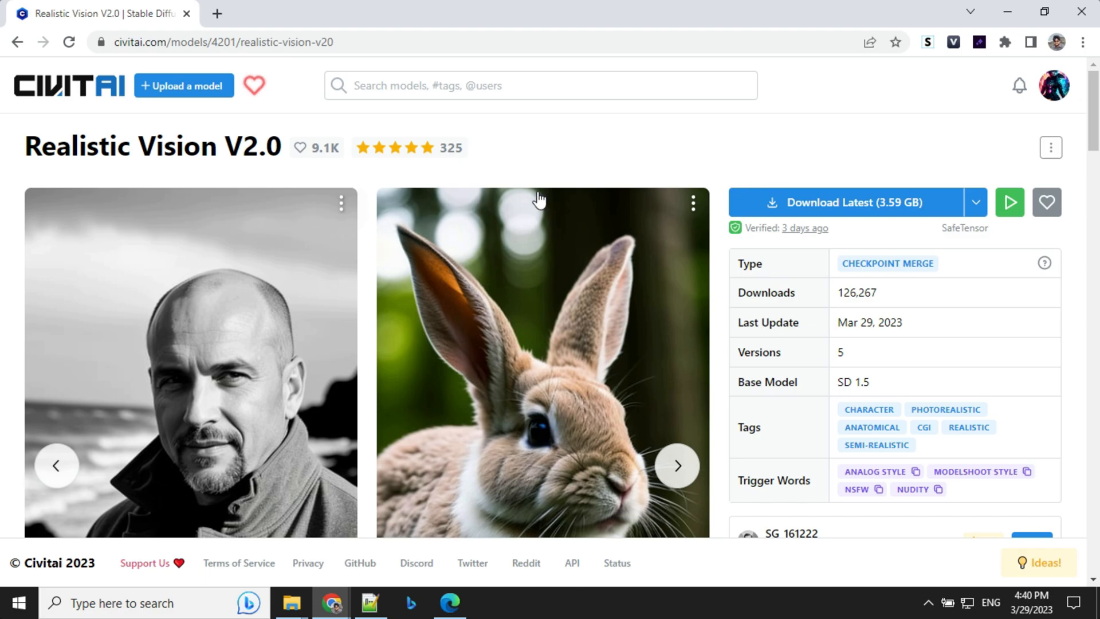
{"action": "mouse_move", "coordinate": [975, 202]}
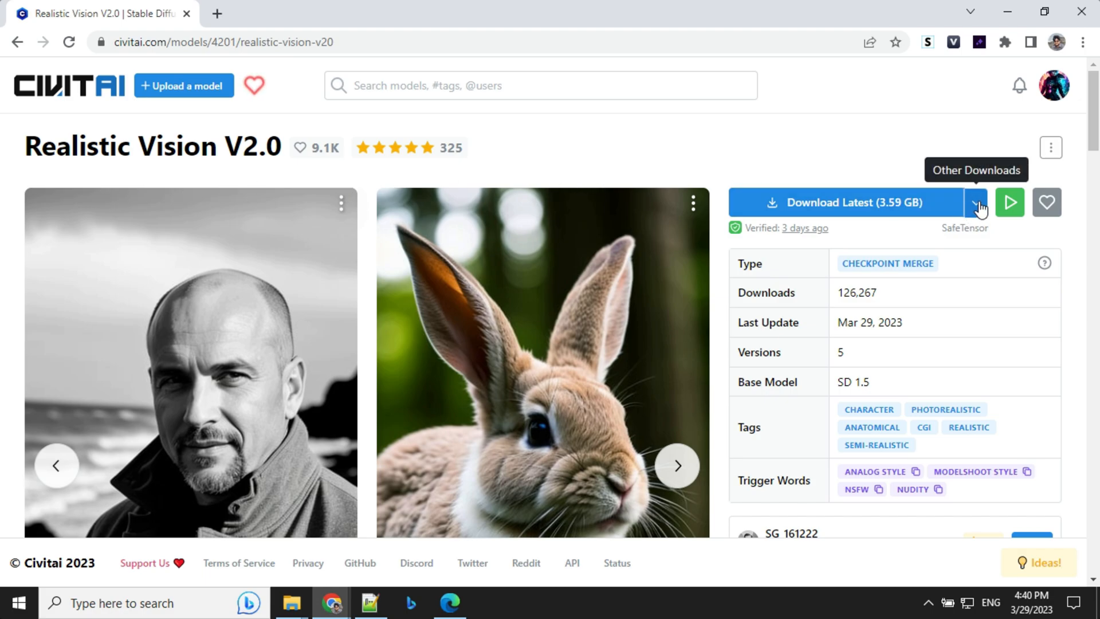
Expand the Download Latest dropdown to list the SafeTensor, PickleTensor and pruned files.
{"action": "left_click", "coordinate": [975, 203]}
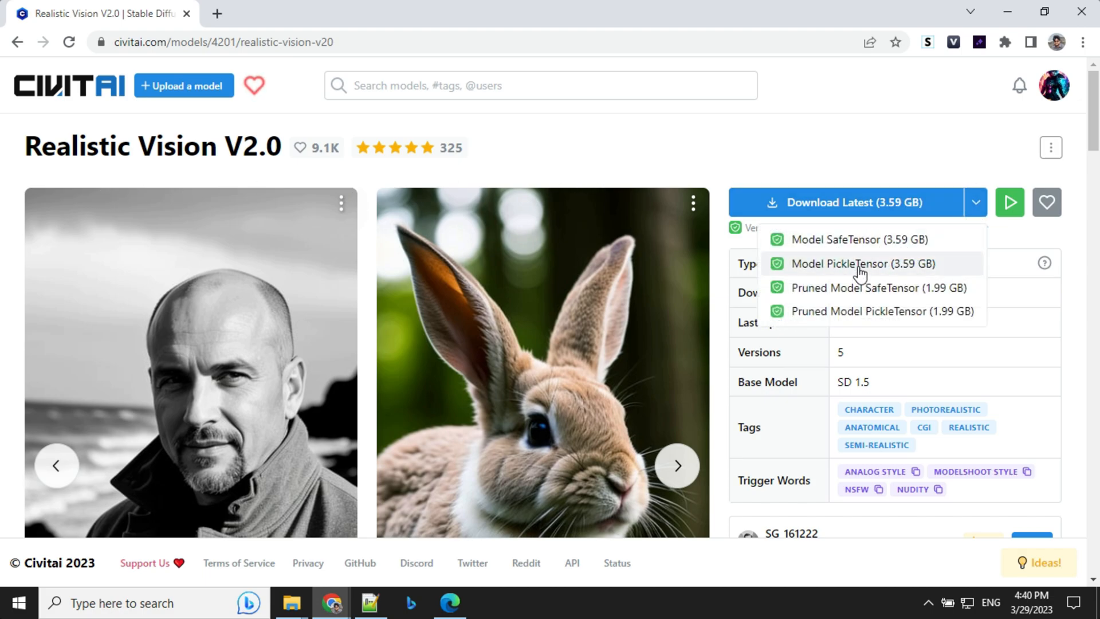
{"action": "mouse_move", "coordinate": [882, 137]}
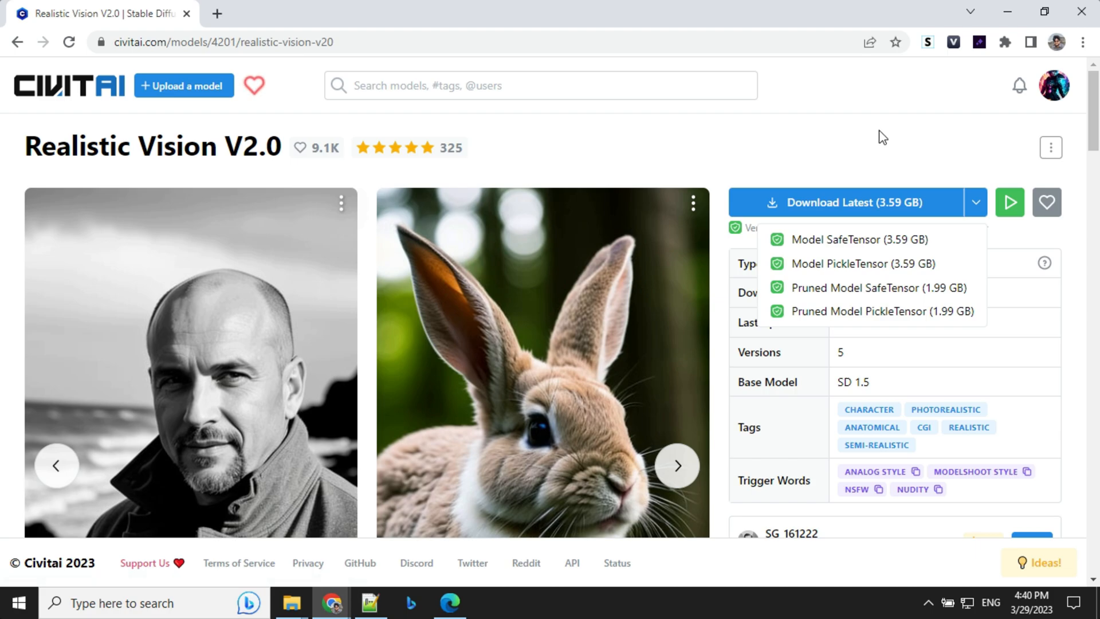